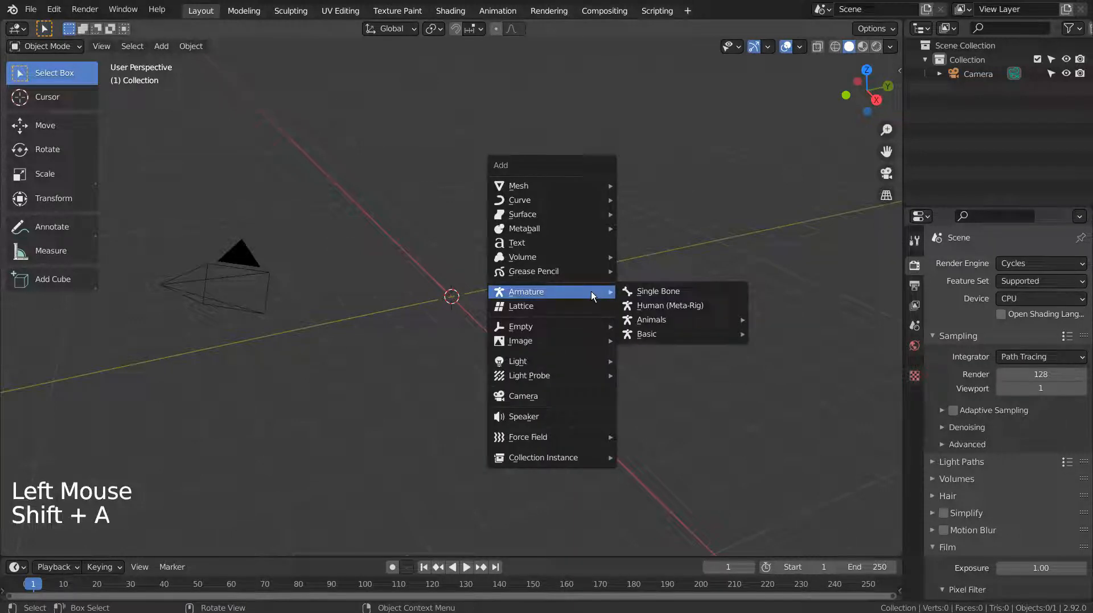
Step: Add the Rigify cat animal metarig at the origin and start the OBJ import
{"action": "left_click", "coordinate": [670, 305]}
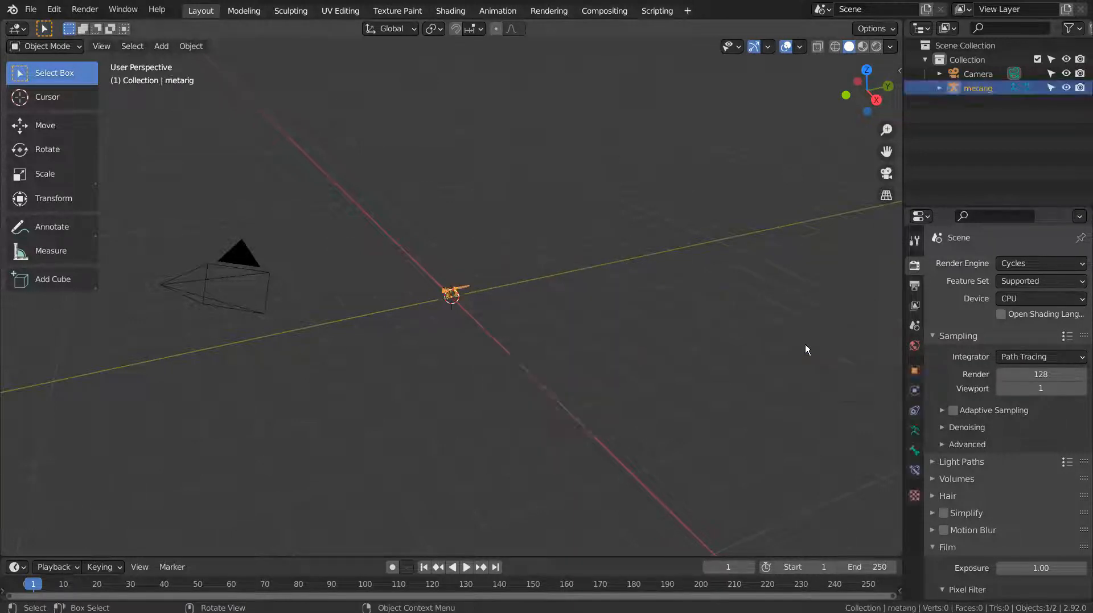
{"action": "left_click", "coordinate": [32, 9]}
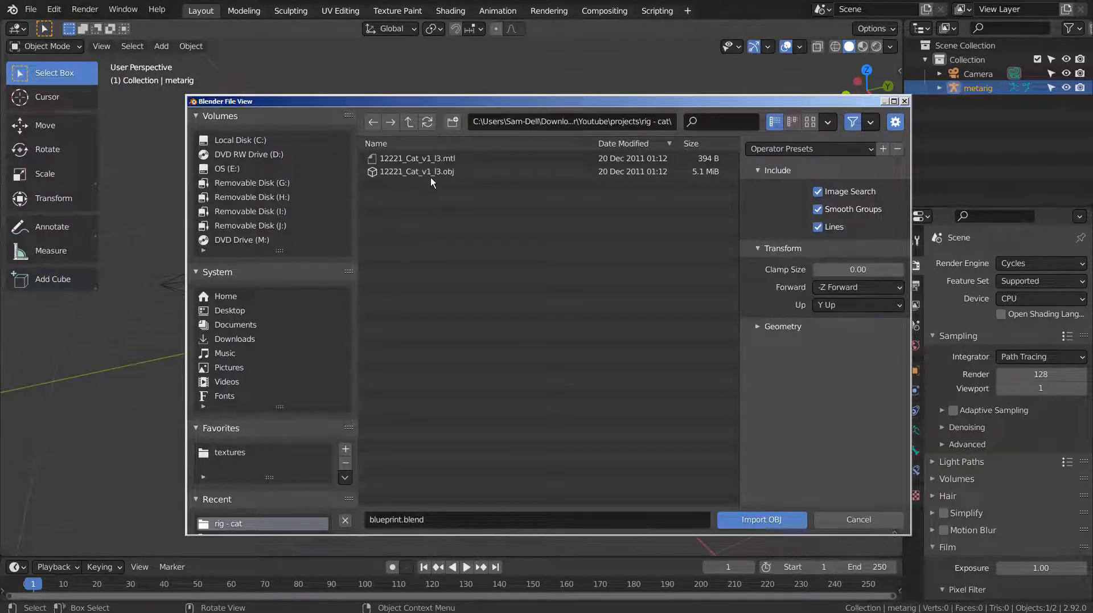
Step: Import 12221_Cat_v1_l3.obj so the cat model sits beside the metarig
{"action": "left_click", "coordinate": [762, 519]}
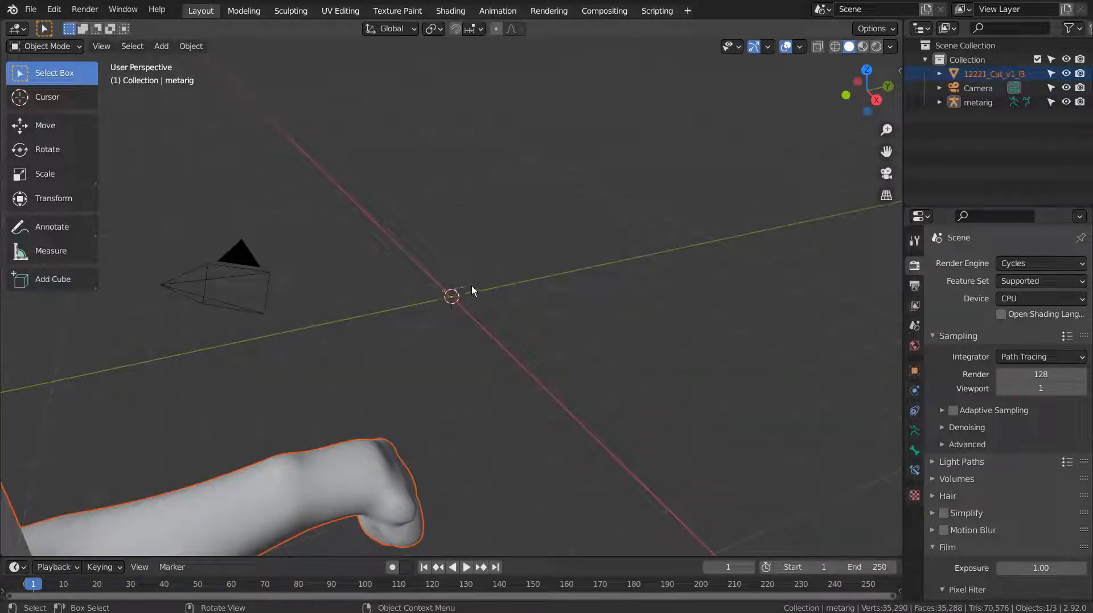
{"action": "scroll", "scroll_direction": "down", "scroll_amount": 3}
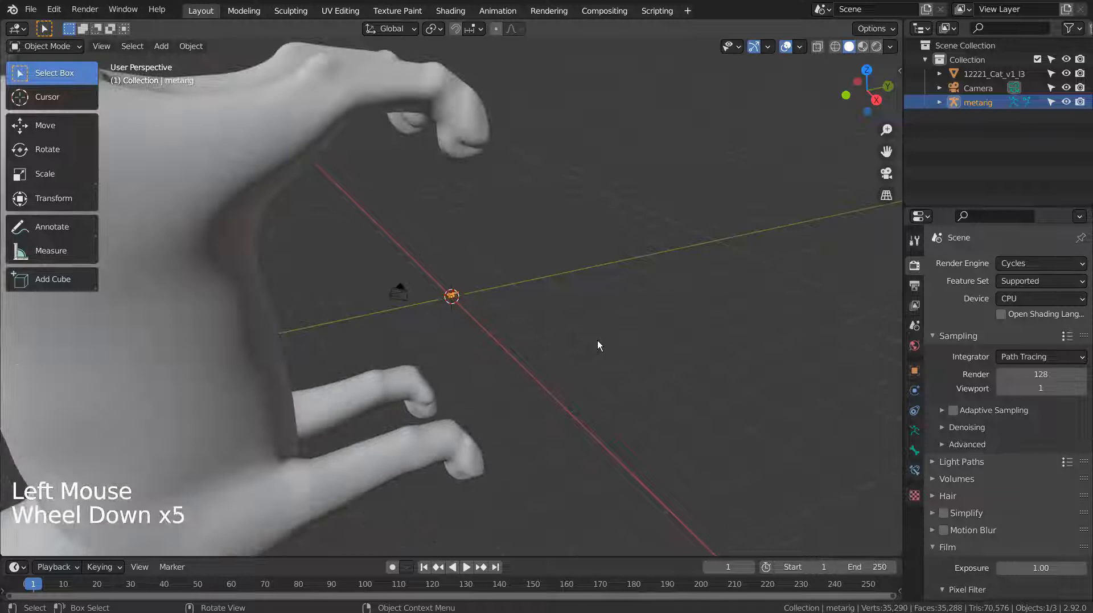
{"action": "scroll", "scroll_direction": "down", "scroll_amount": 3}
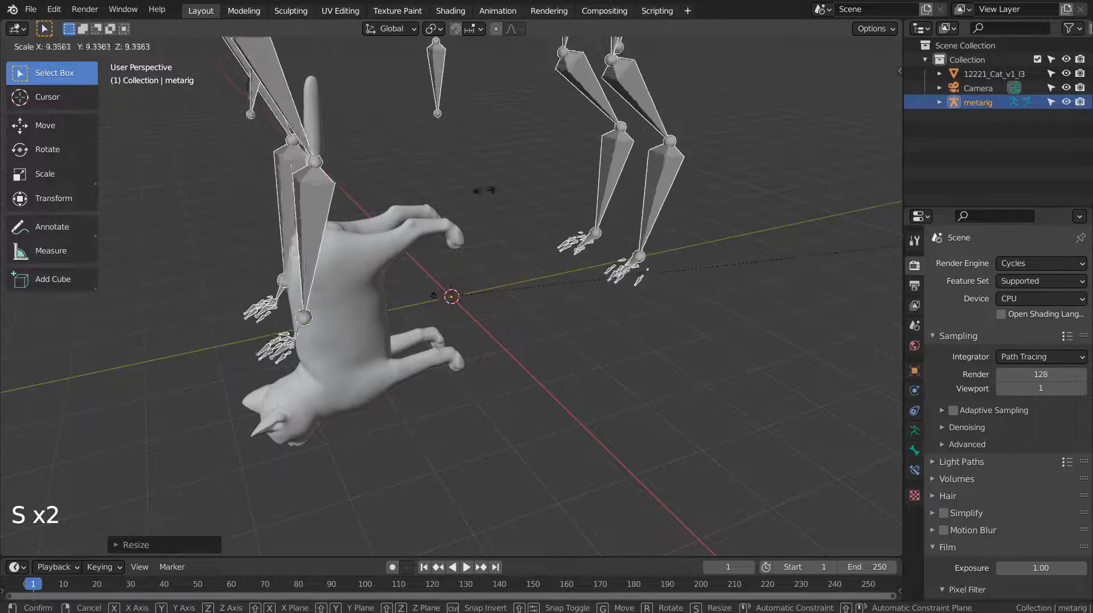
Step: Enlarge the metarig to the cat's size and rotate the cat upright on the ground
{"action": "left_click", "coordinate": [320, 341]}
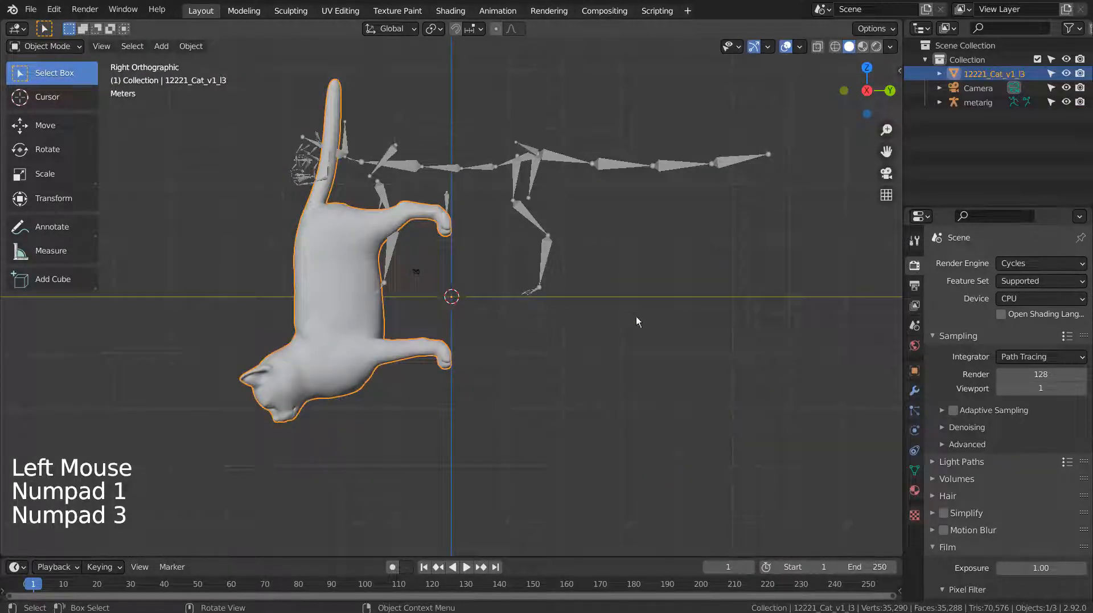
{"action": "key", "text": "r"}
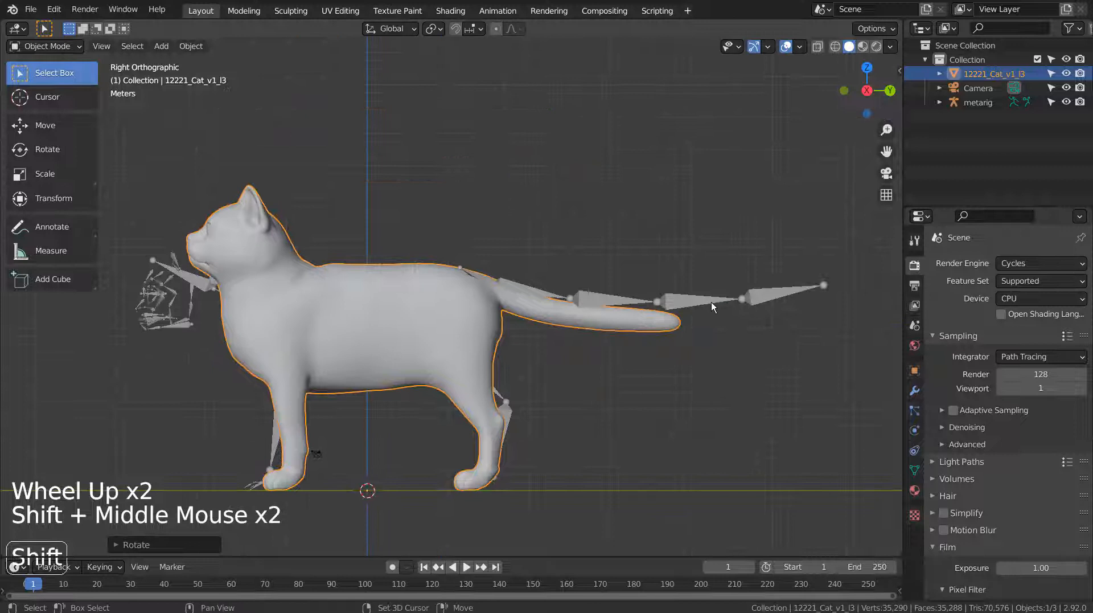
Step: Parent the cat mesh to the metarig With Automatic Weights and verify the bone-named vertex groups
{"action": "left_click", "coordinate": [711, 307]}
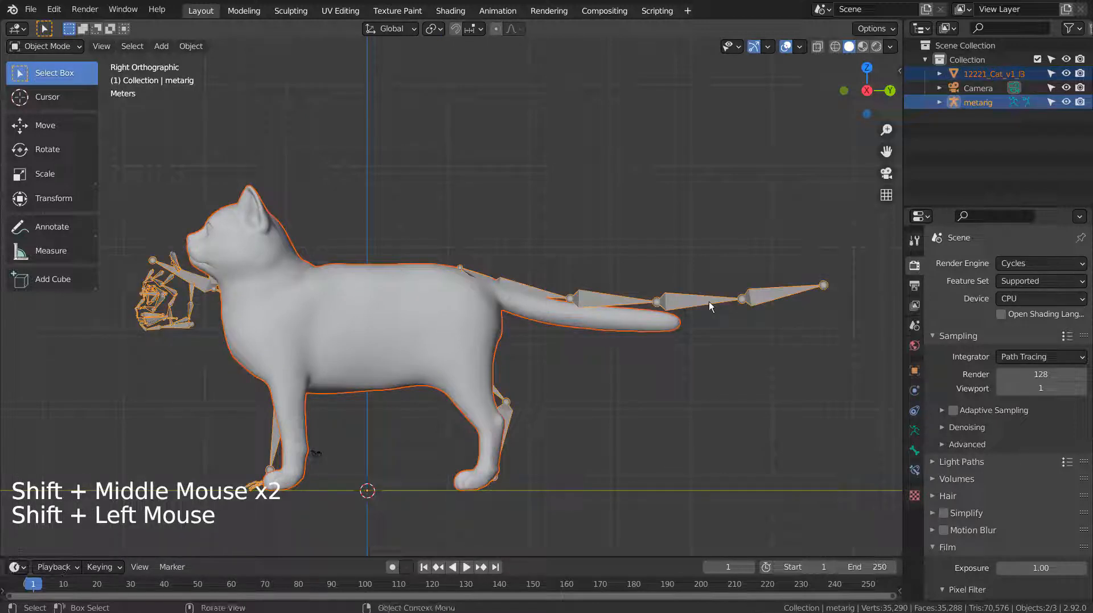
{"action": "key", "text": "ctrl+p"}
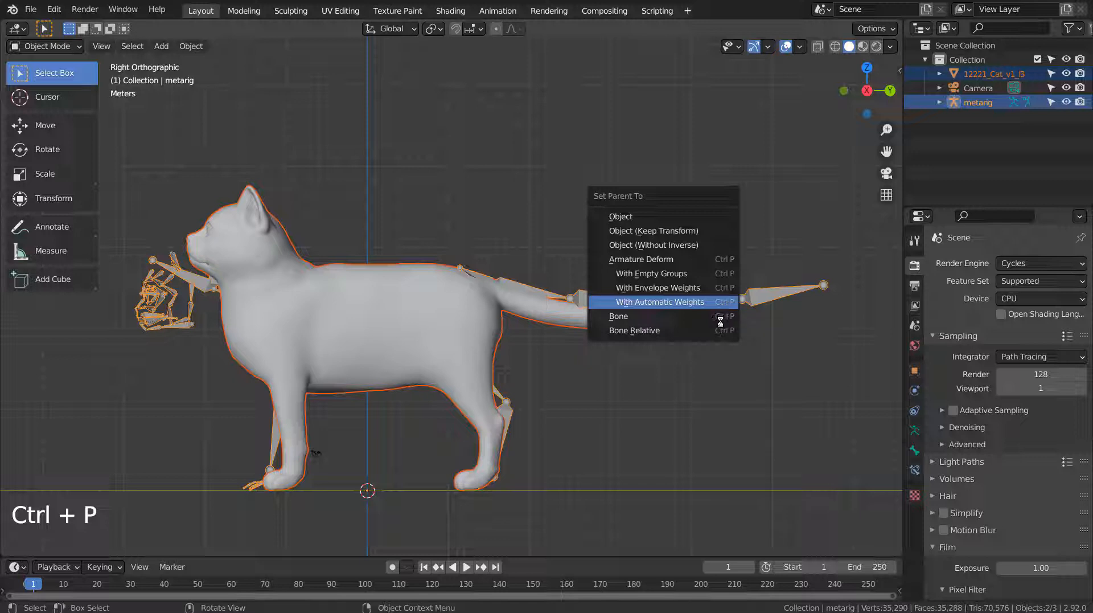
{"action": "left_click", "coordinate": [660, 302]}
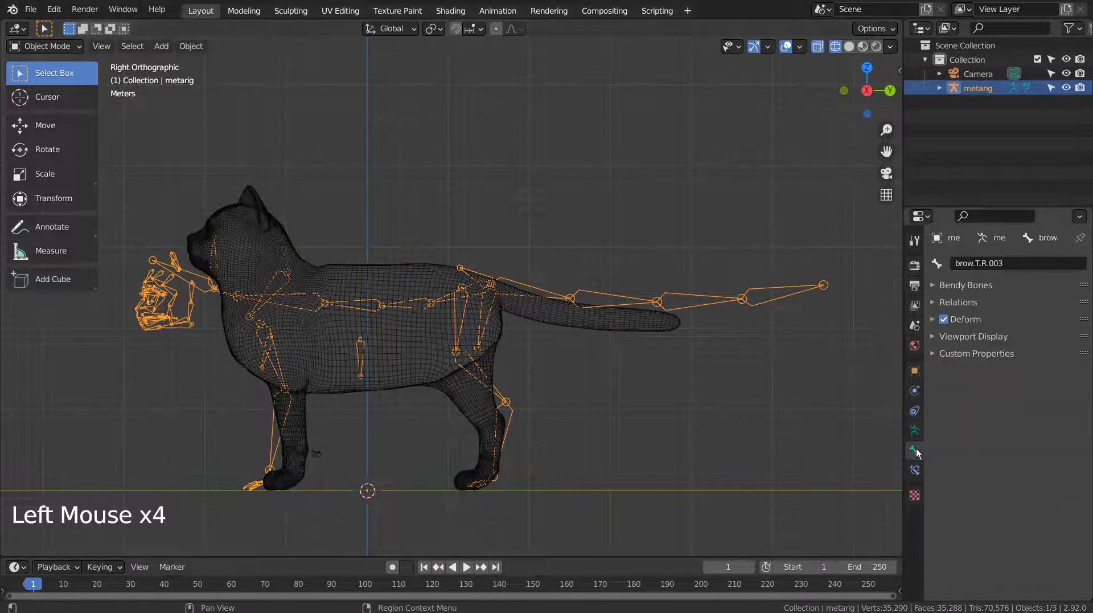
{"action": "left_click", "coordinate": [914, 429]}
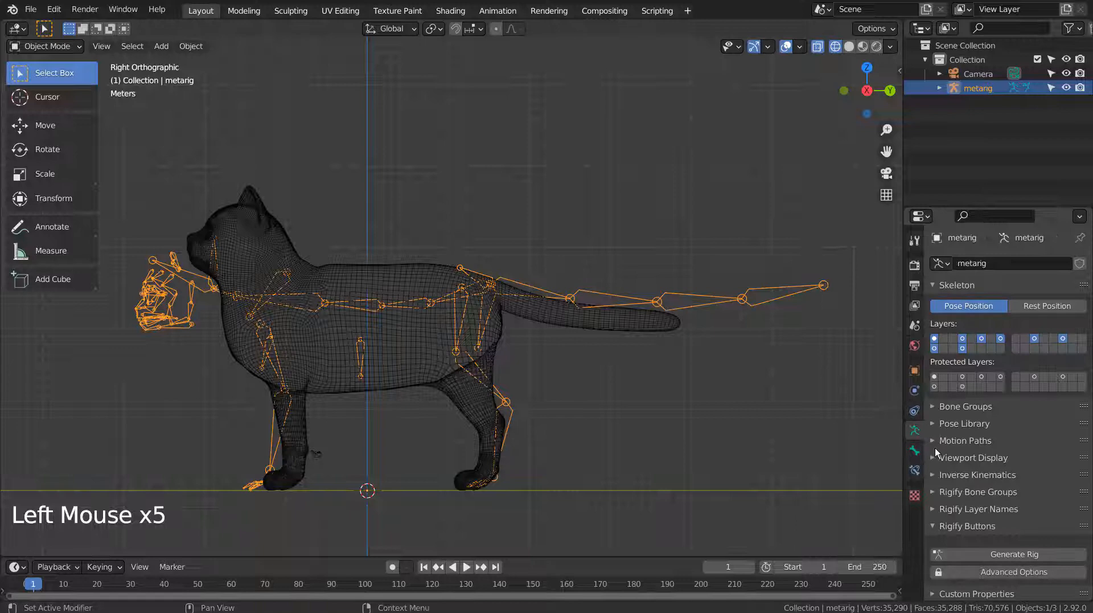
{"action": "left_click", "coordinate": [973, 457]}
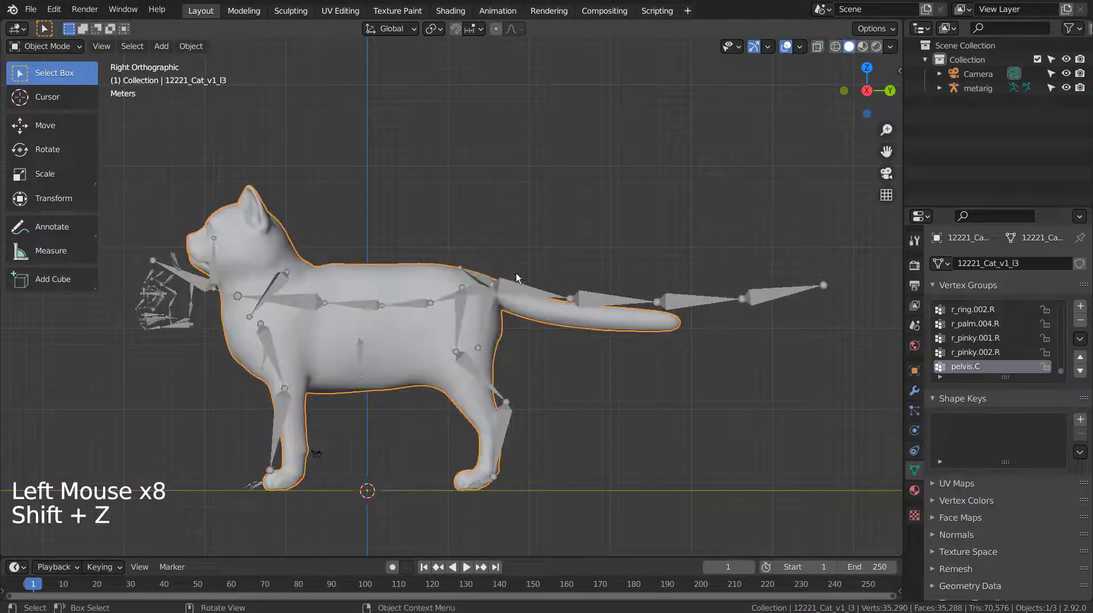
Step: In Edit Mode, shrink and move the tail bones so they run inside the cat's tail
{"action": "key", "text": "Tab"}
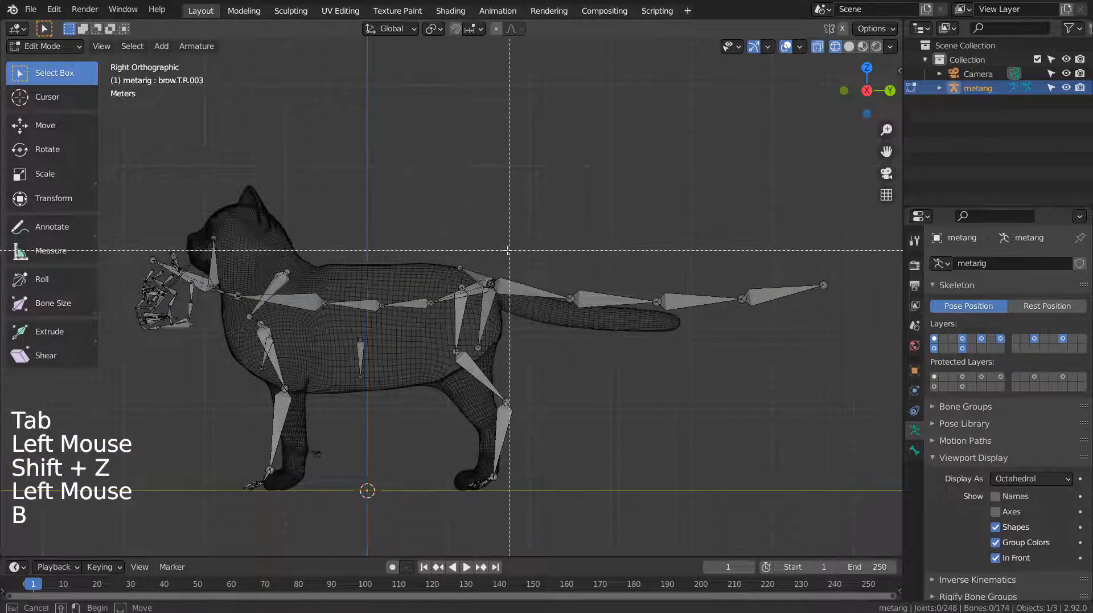
{"action": "key", "text": "s"}
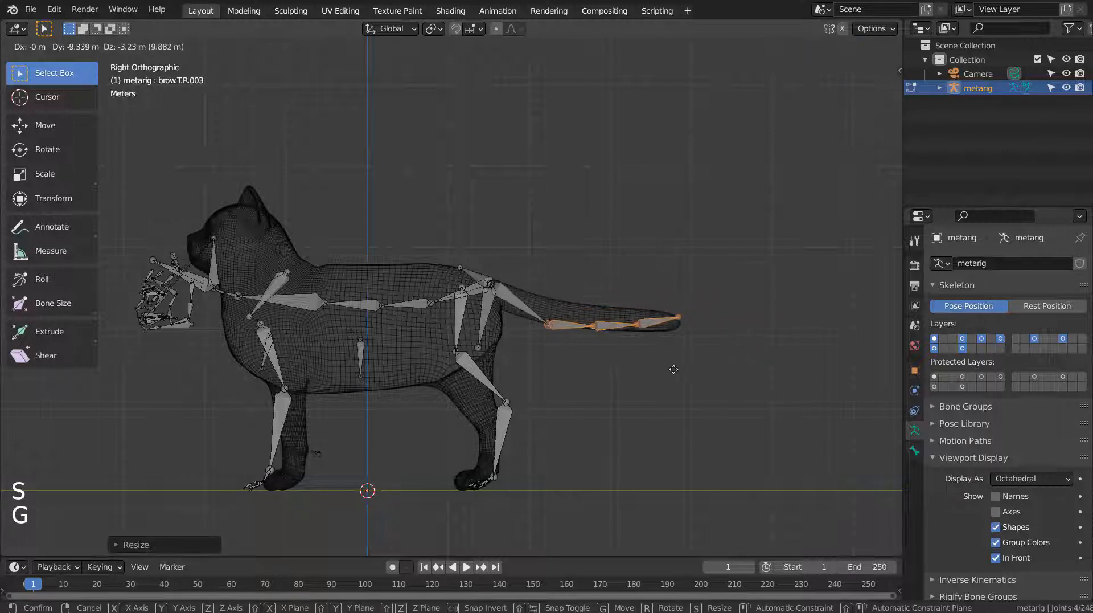
{"action": "key", "text": "r"}
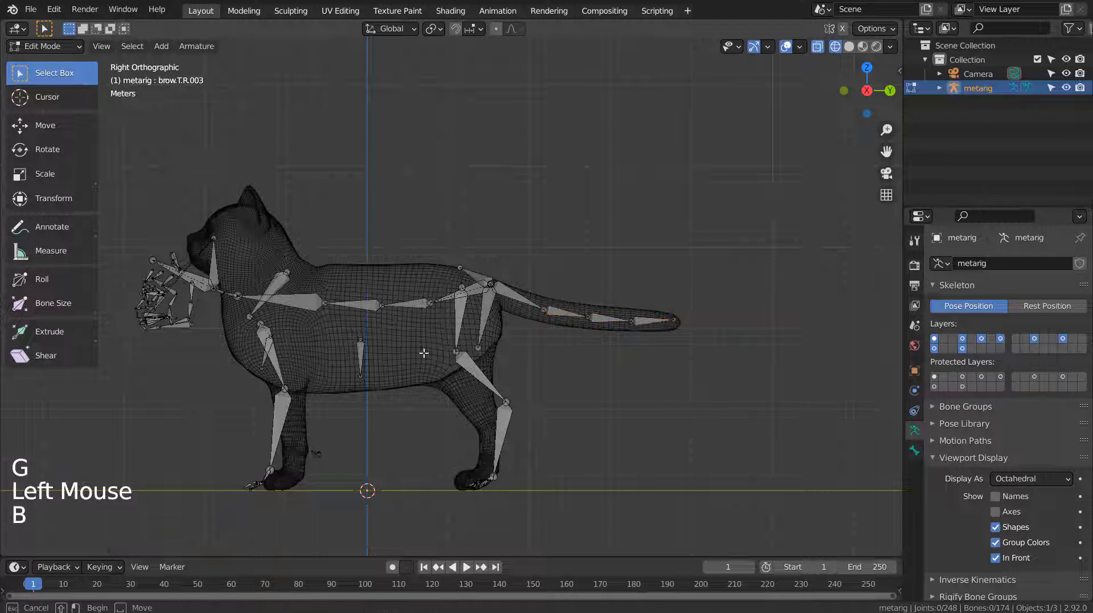
{"action": "key", "text": "G"}
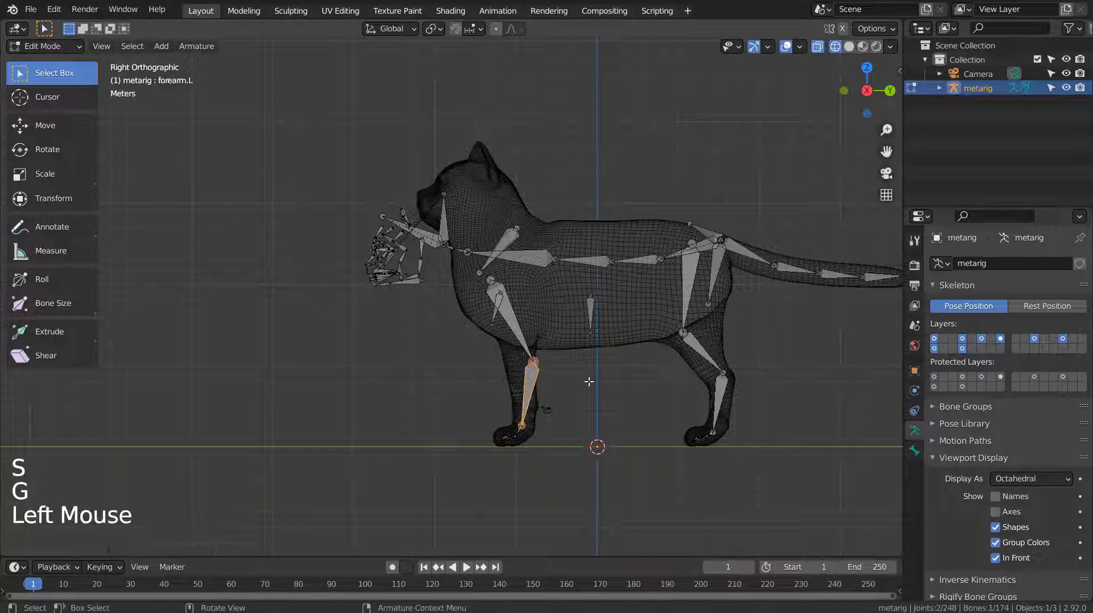
Step: Move the forearm bones into the cat's foreleg and the face bones into its head
{"action": "key", "text": "r"}
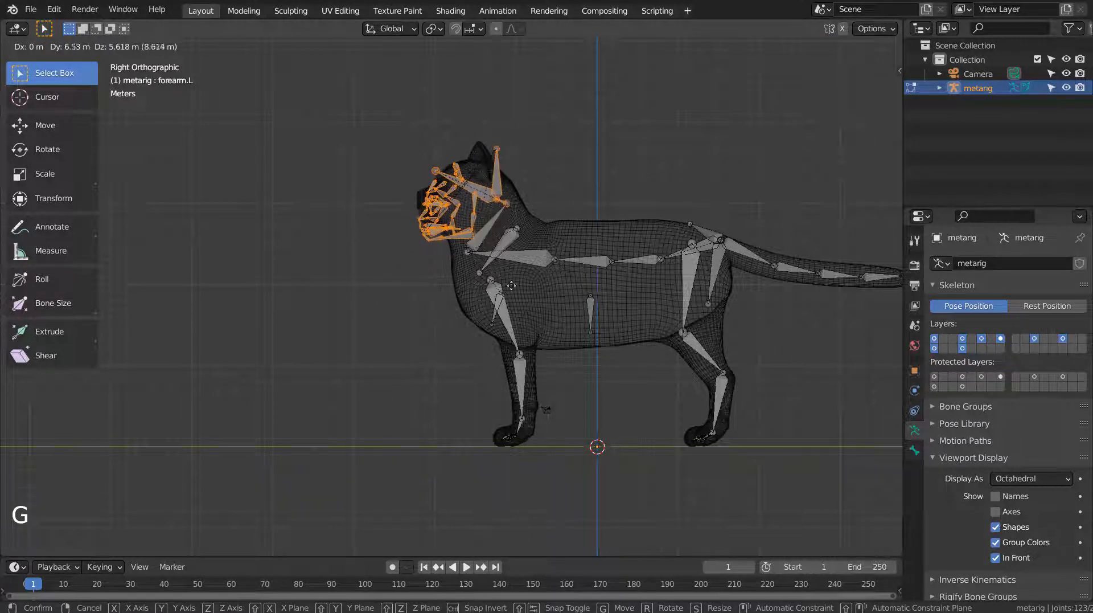
{"action": "key", "text": "S"}
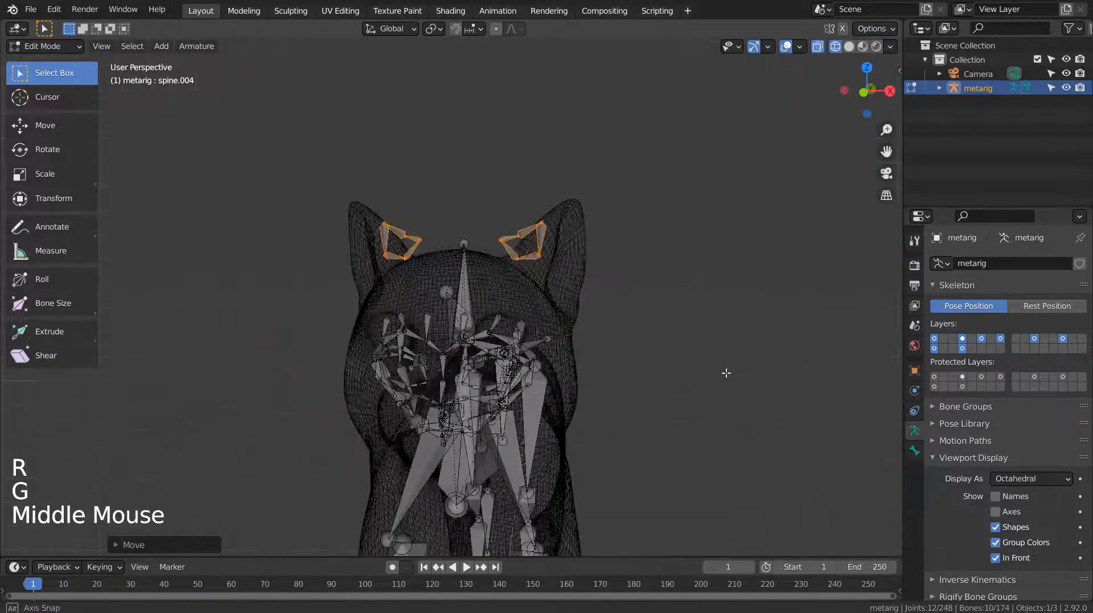
Step: From front view, space the leg bones so each sits inside one of the cat's legs
{"action": "key", "text": "KP_1"}
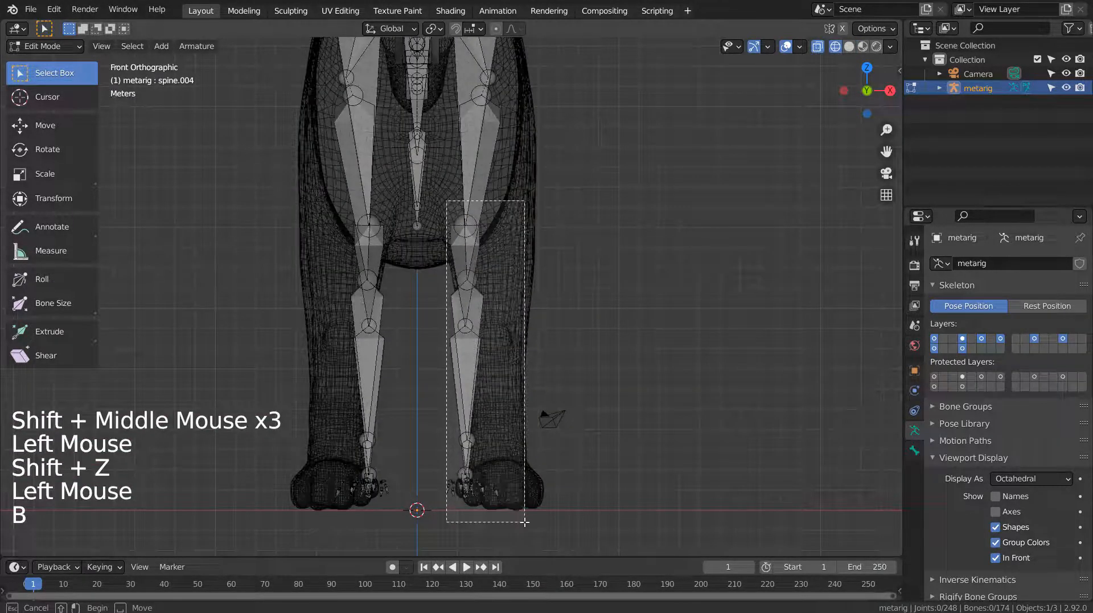
{"action": "key", "text": "g"}
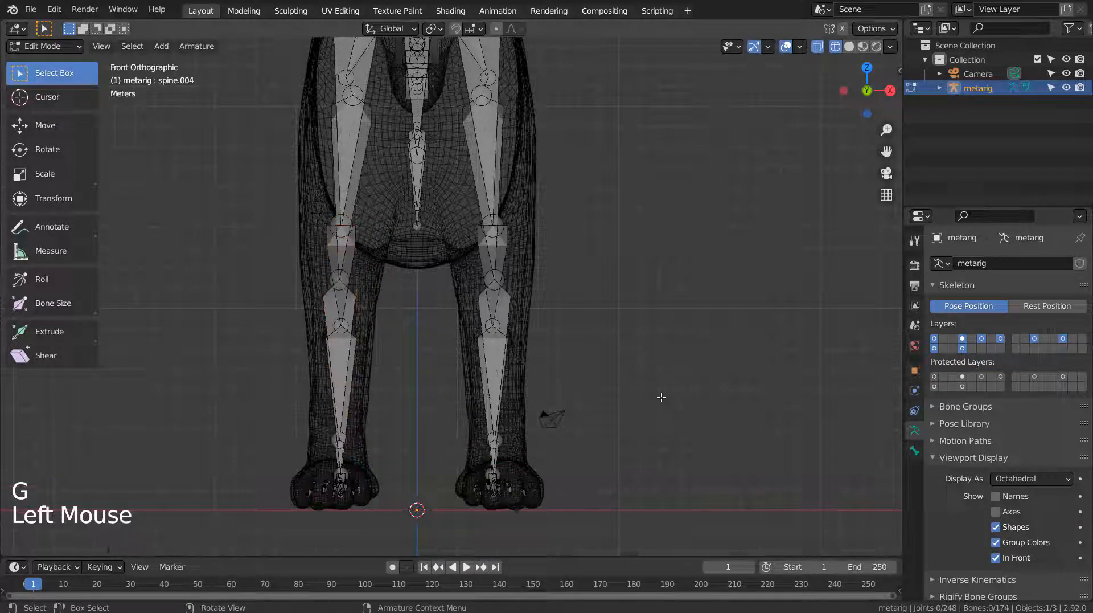
{"action": "scroll", "scroll_direction": "down", "scroll_amount": 3}
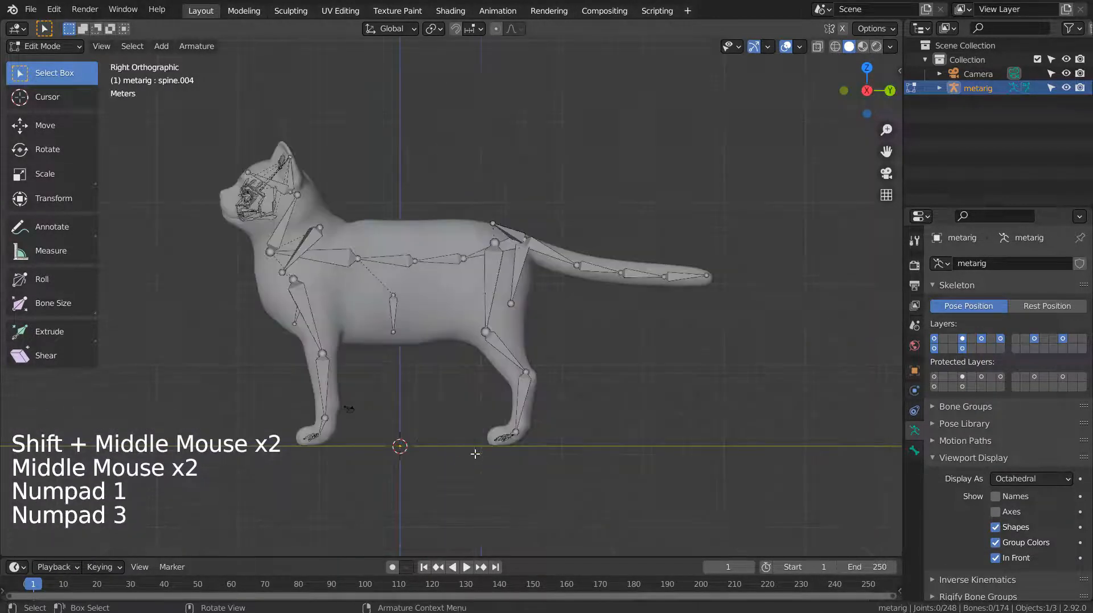
Step: Resize and move the first tail bone into the base of the cat's tail, then leave Edit Mode
{"action": "left_click", "coordinate": [558, 268]}
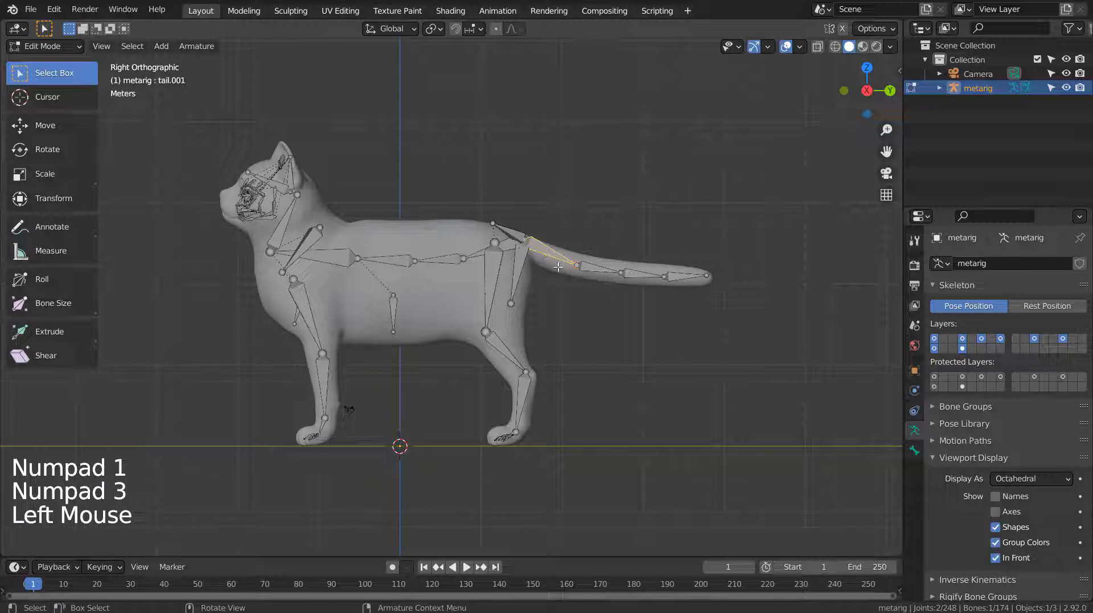
{"action": "key", "text": "G"}
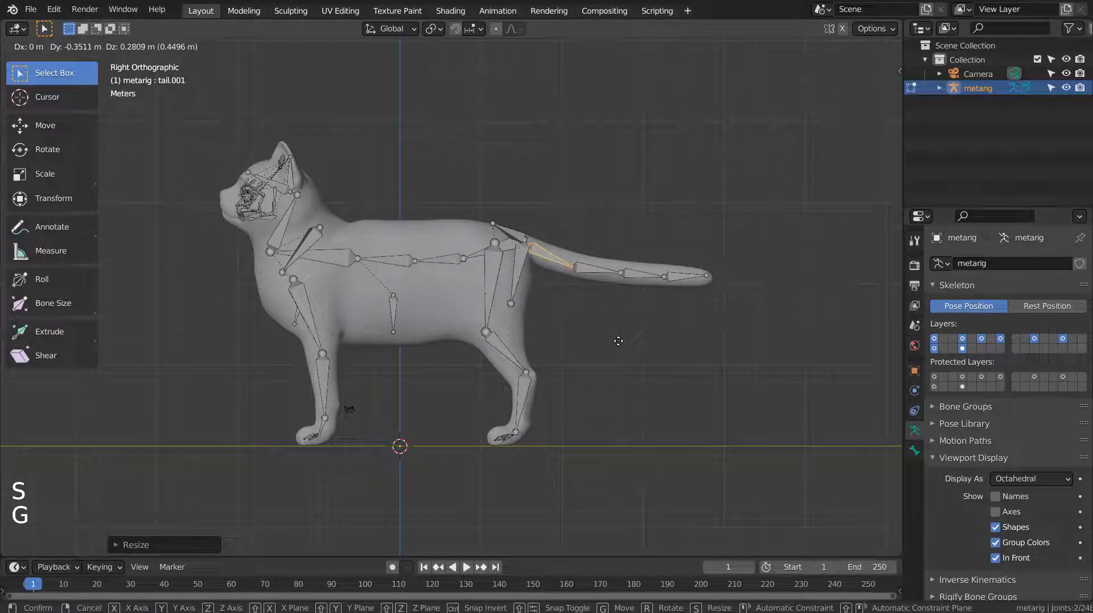
{"action": "key", "text": "Tab"}
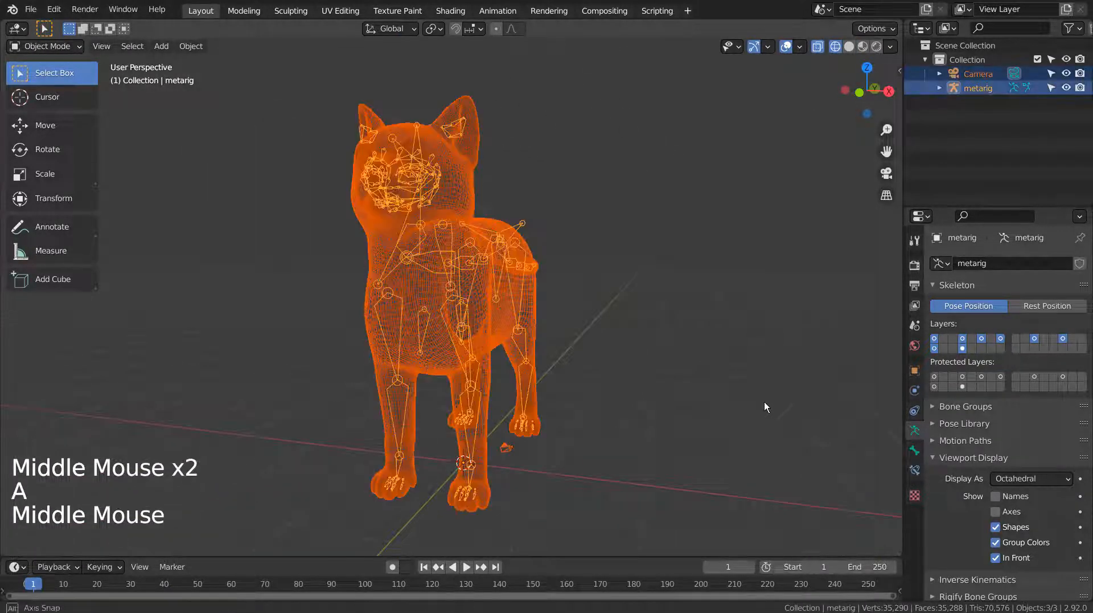
Step: Orbit around the rigged cat to check the bones inside the body from side and front
{"action": "left_click_drag", "start_coordinate": [765, 407], "coordinate": [440, 376]}
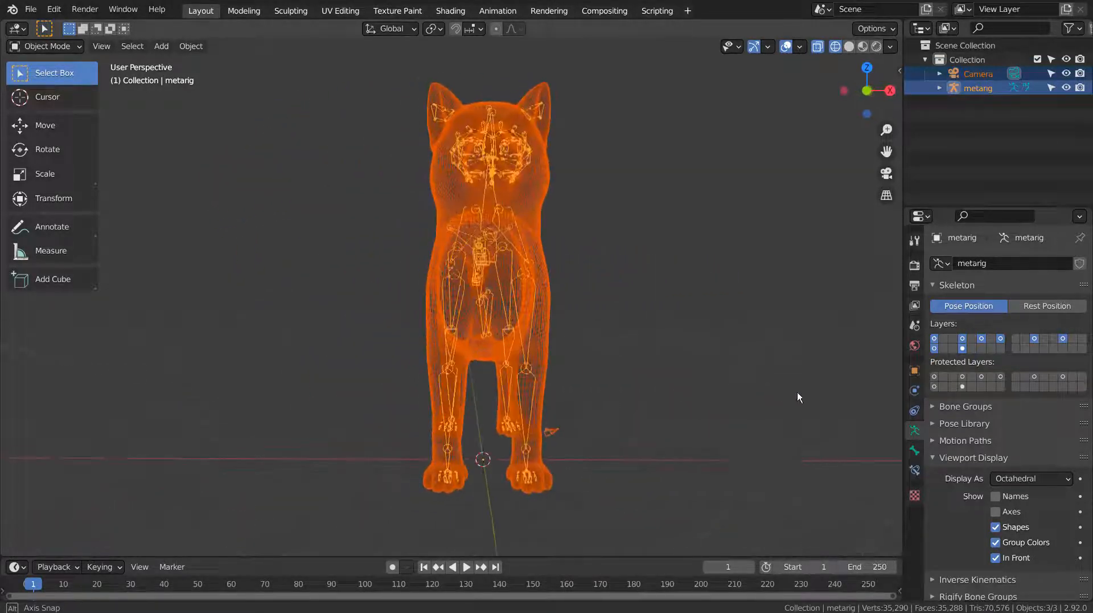
{"action": "left_click_drag", "start_coordinate": [799, 397], "coordinate": [668, 398]}
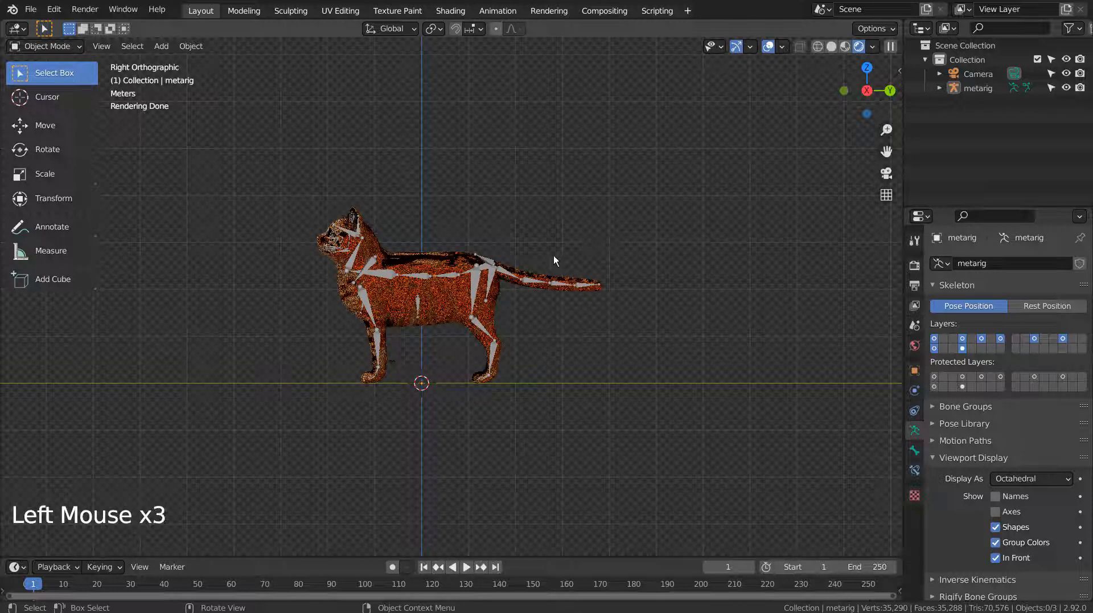
Step: Put the metarig into Pose Mode and save the blend file
{"action": "left_click", "coordinate": [412, 280]}
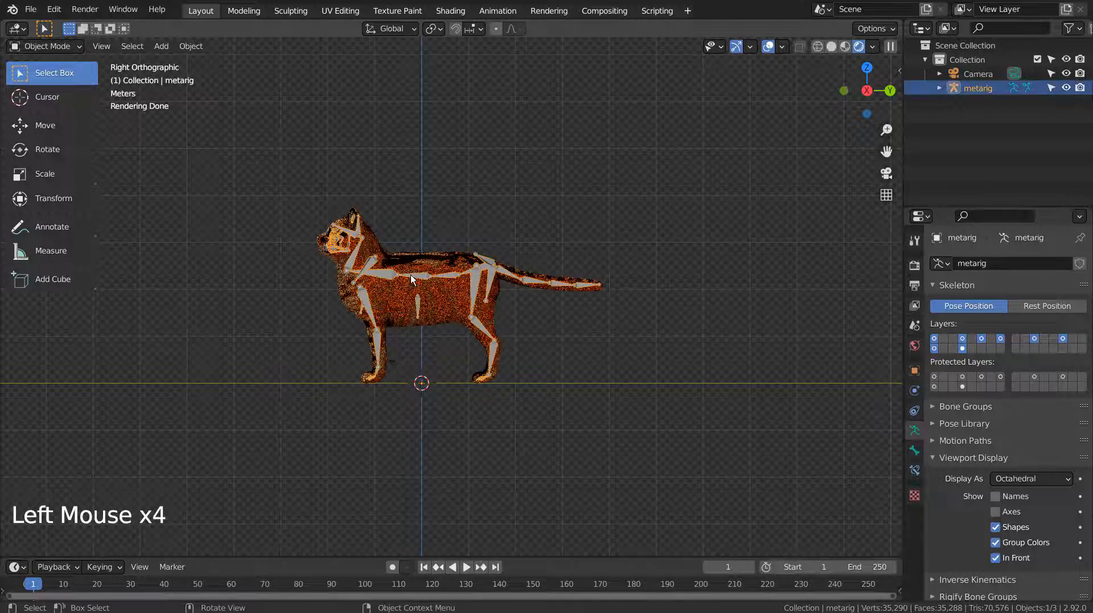
{"action": "left_click", "coordinate": [43, 46]}
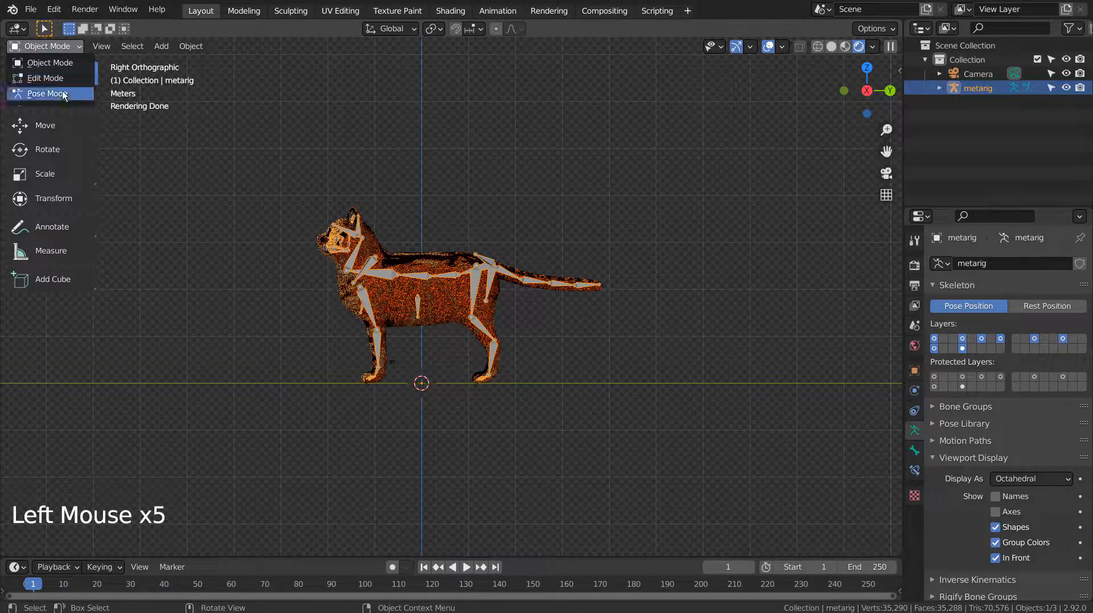
{"action": "left_click", "coordinate": [44, 93]}
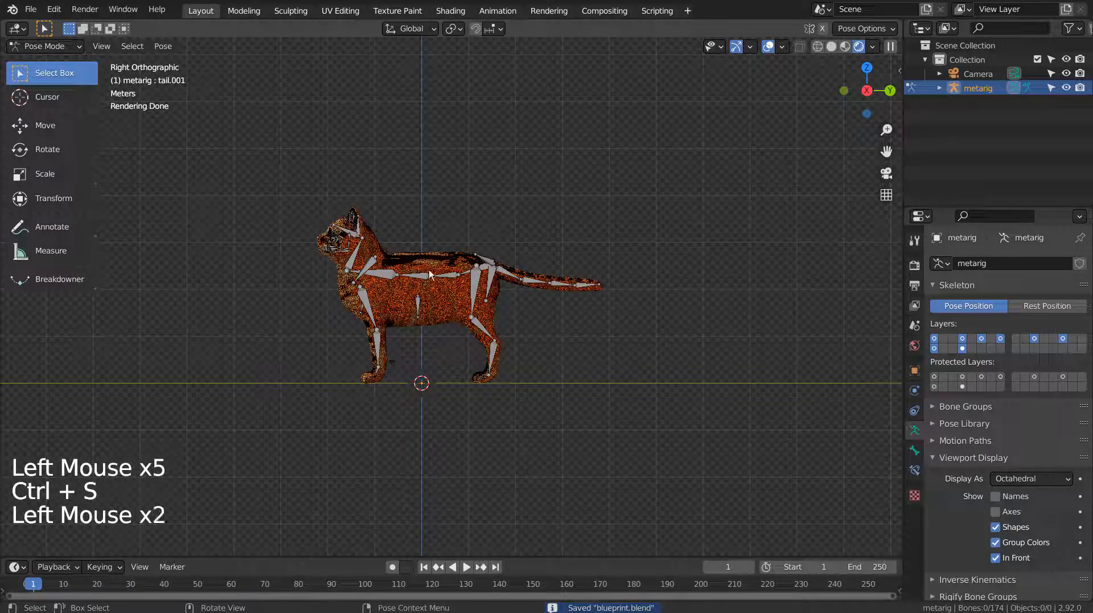
{"action": "key", "text": "r"}
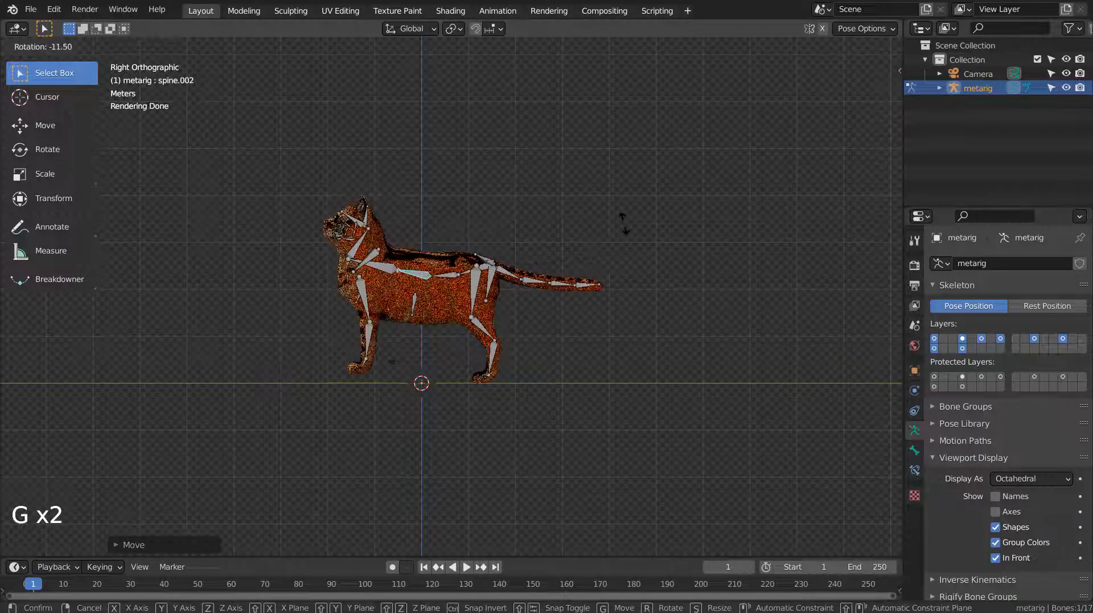
Step: Rotate a spine bone so the cat's front body rears upward
{"action": "left_click", "coordinate": [440, 272]}
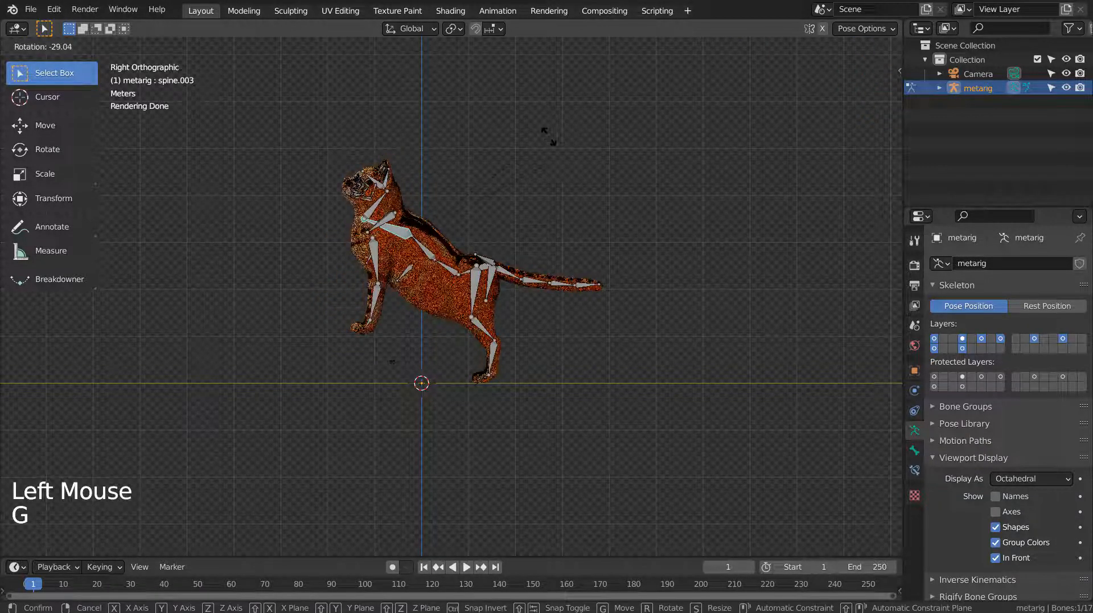
{"action": "left_click", "coordinate": [409, 259]}
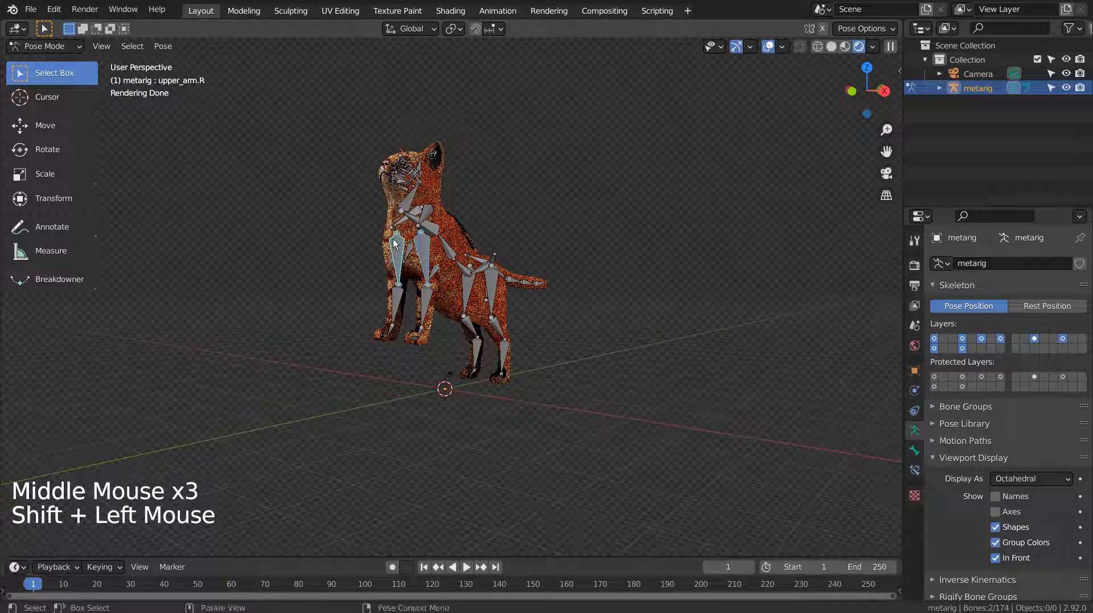
Step: Rotate the front upper-arm bones forward so both front paws reach up
{"action": "key", "text": "R"}
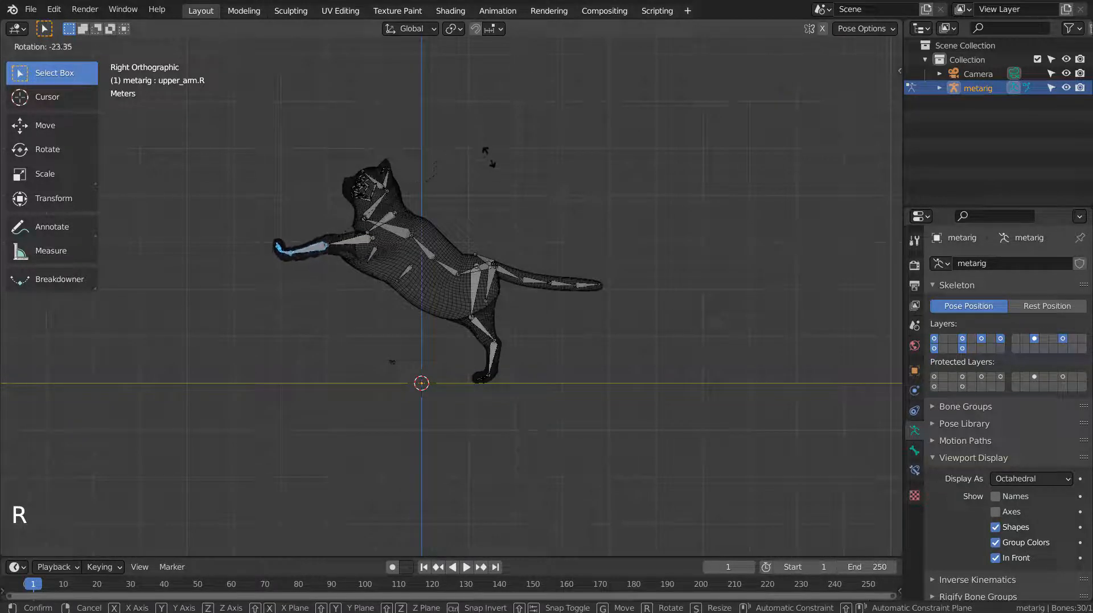
{"action": "key", "text": "Shift+Z"}
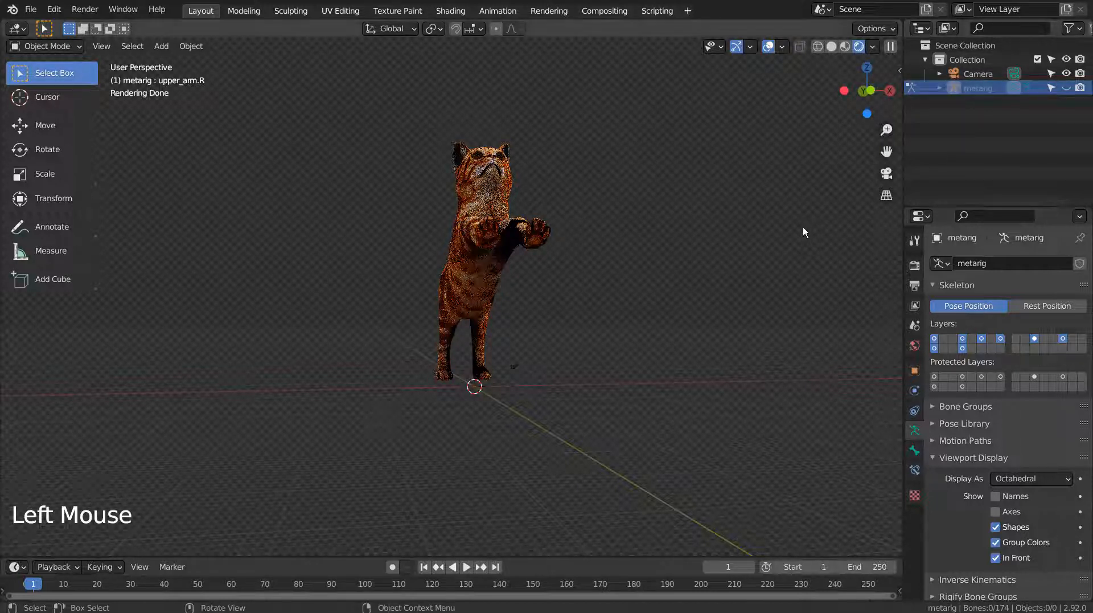
Step: Orbit and zoom to inspect the leaping pose, then return to Pose Mode on the armature
{"action": "left_click_drag", "start_coordinate": [802, 230], "coordinate": [614, 310]}
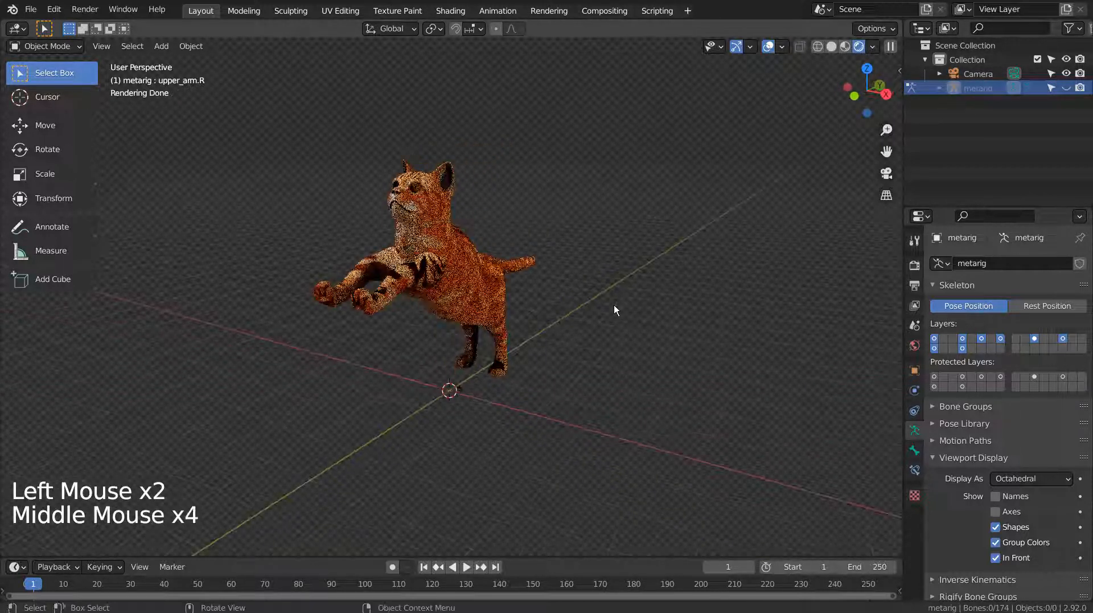
{"action": "left_click_drag", "start_coordinate": [614, 310], "coordinate": [446, 322]}
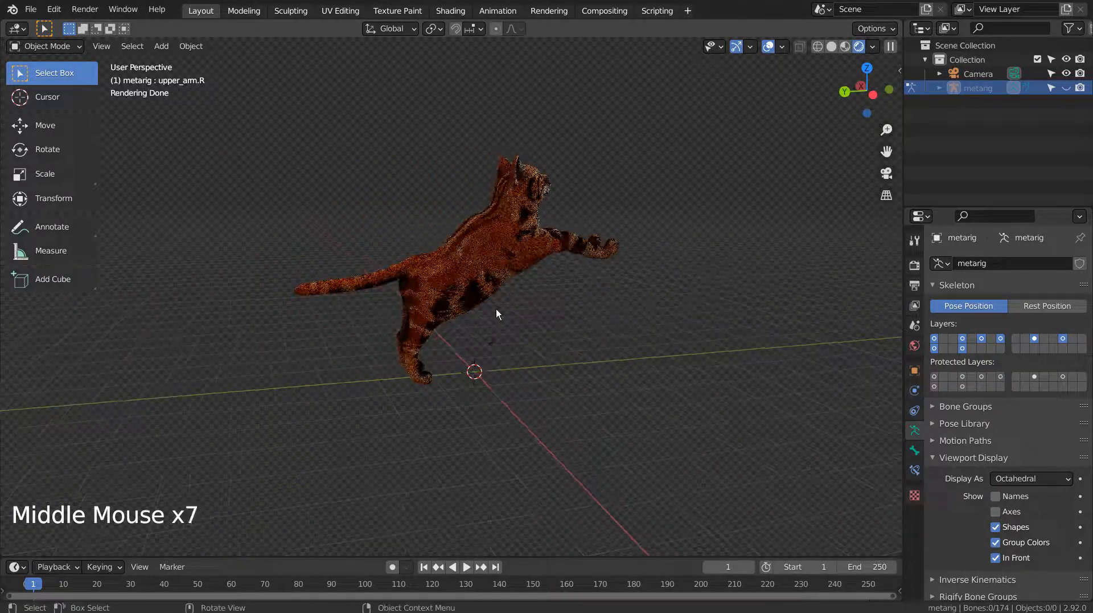
{"action": "left_click_drag", "start_coordinate": [497, 314], "coordinate": [587, 340]}
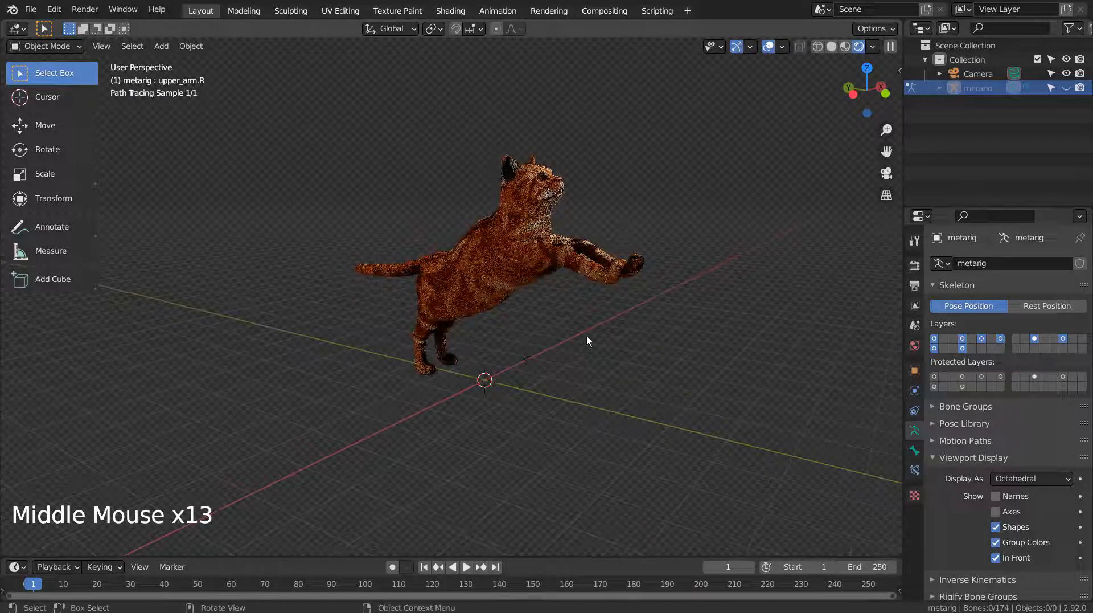
{"action": "scroll", "scroll_direction": "up", "scroll_amount": 3}
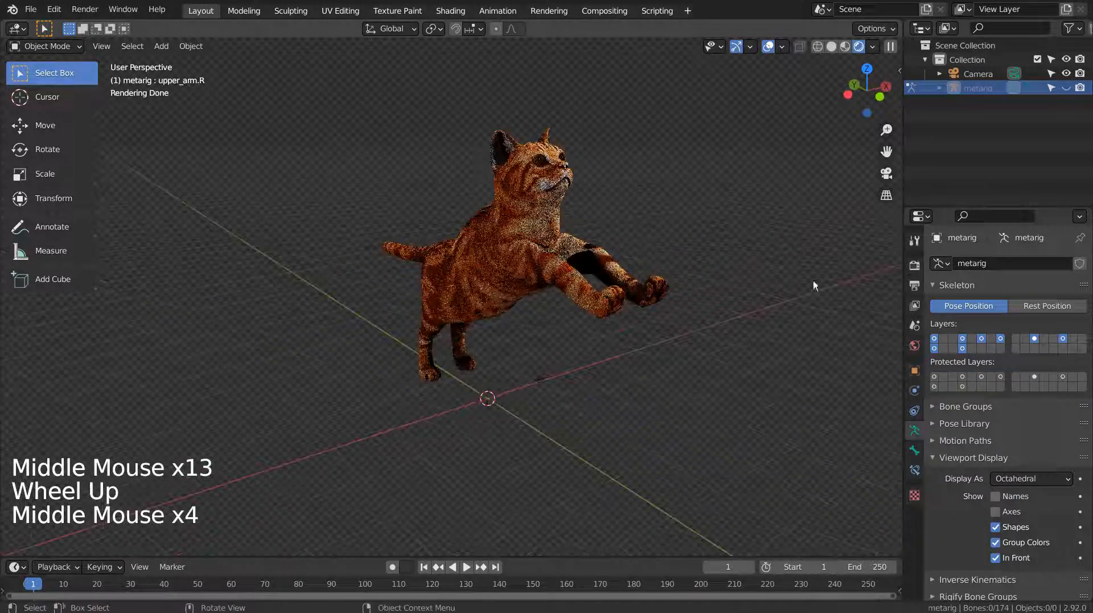
{"action": "left_click", "coordinate": [43, 46]}
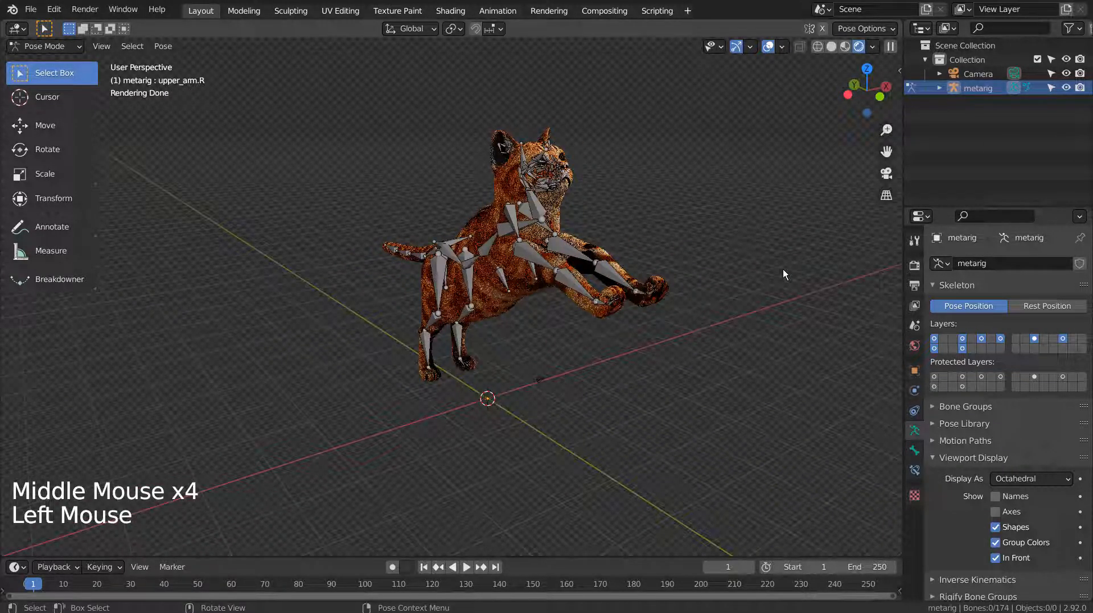